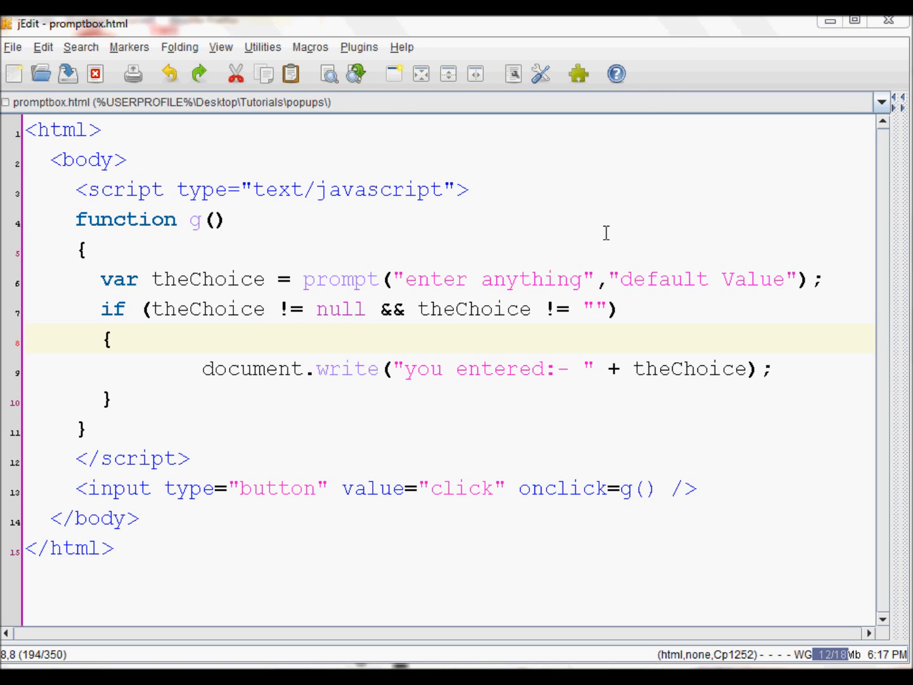
{"action": "mouse_move", "coordinate": [229, 280]}
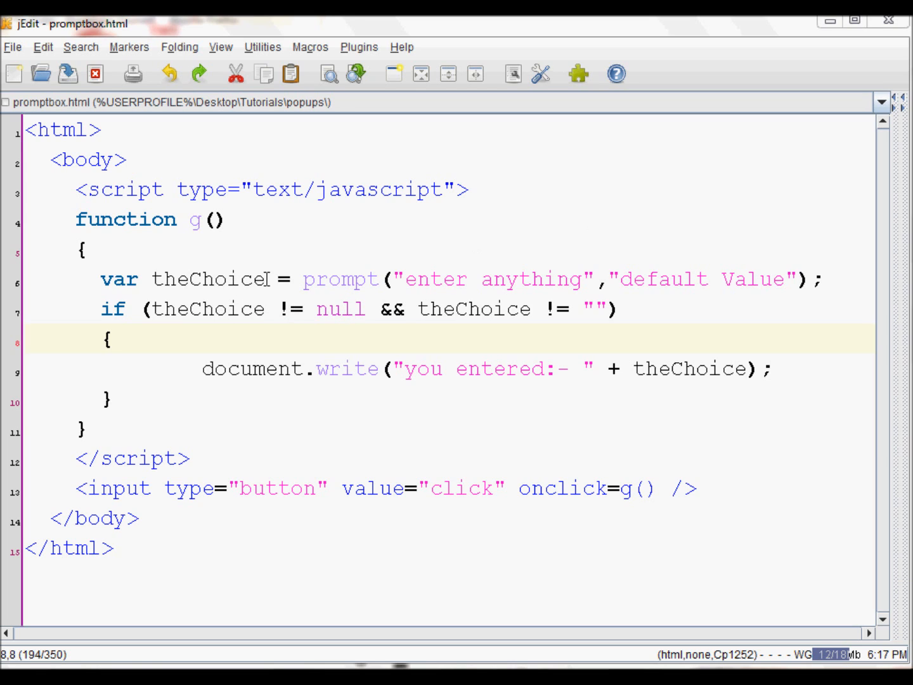
Highlight line 6's prompt call, its 'enter anything' message and default value argument
{"action": "left_click", "coordinate": [304, 279]}
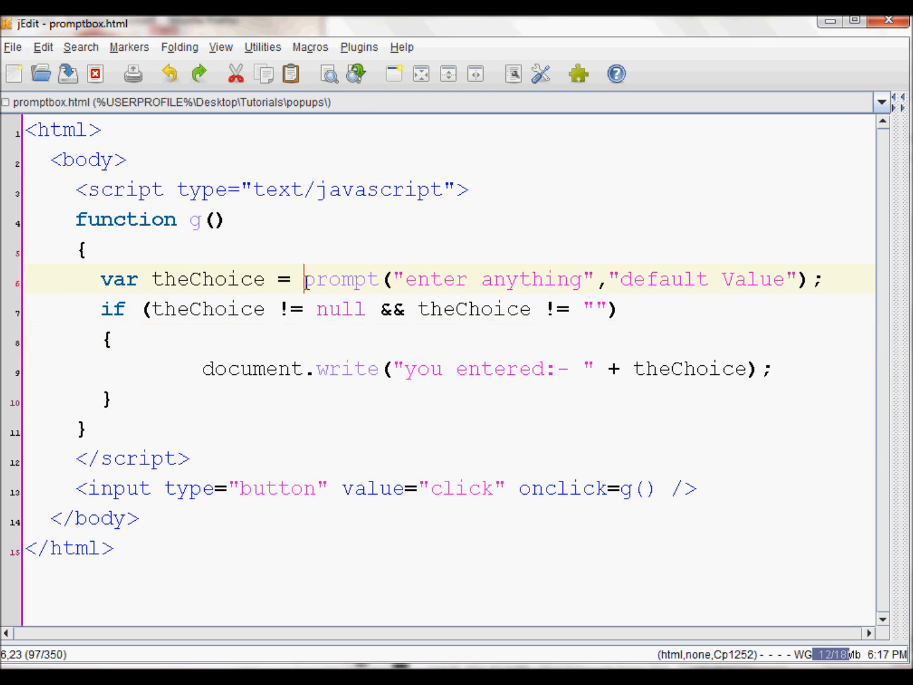
{"action": "double_click", "coordinate": [342, 279]}
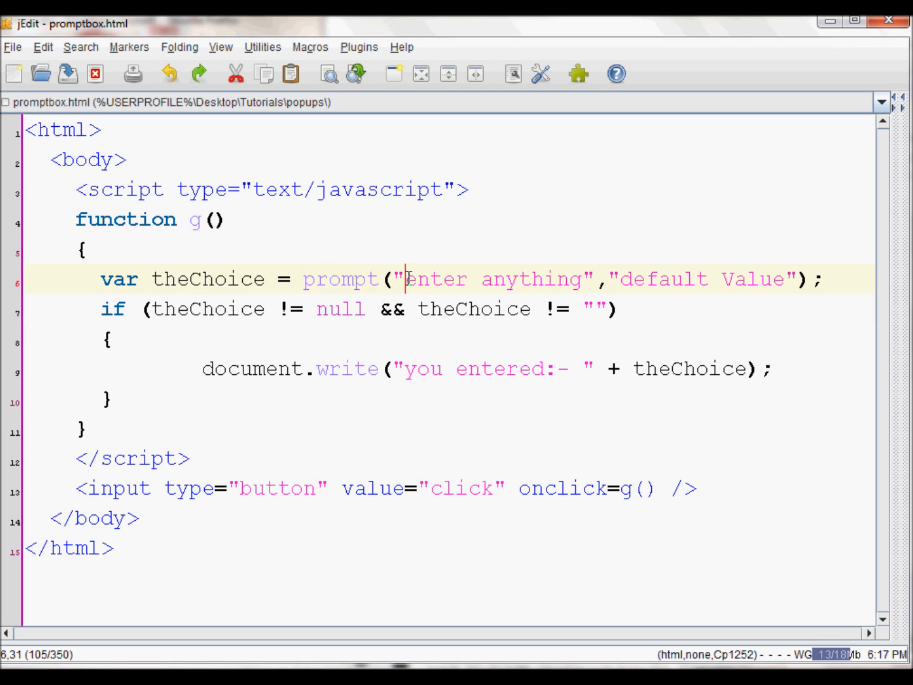
{"action": "left_click_drag", "start_coordinate": [406, 279], "coordinate": [584, 279]}
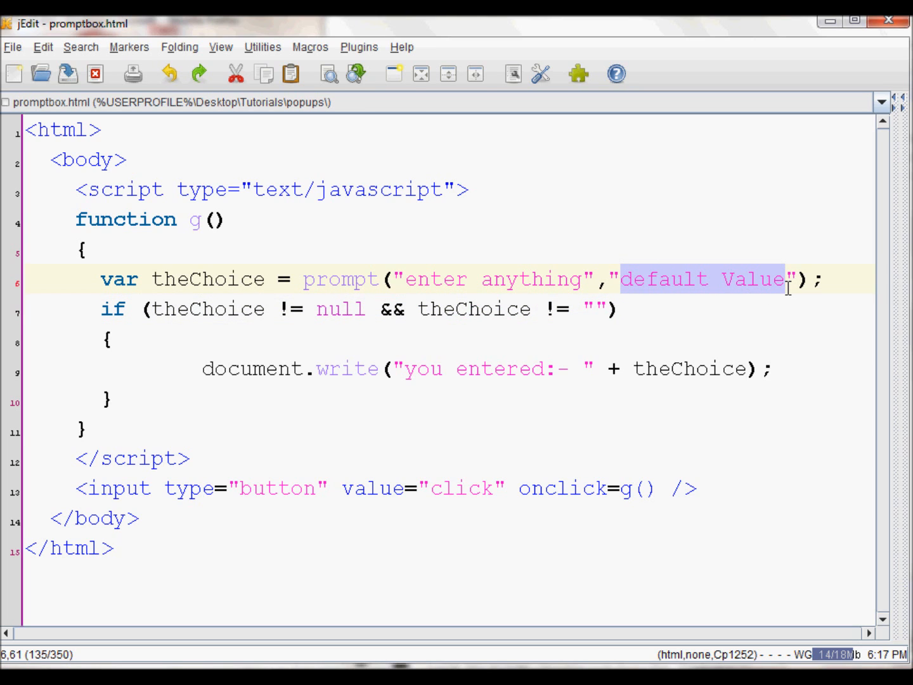
{"action": "mouse_move", "coordinate": [592, 345]}
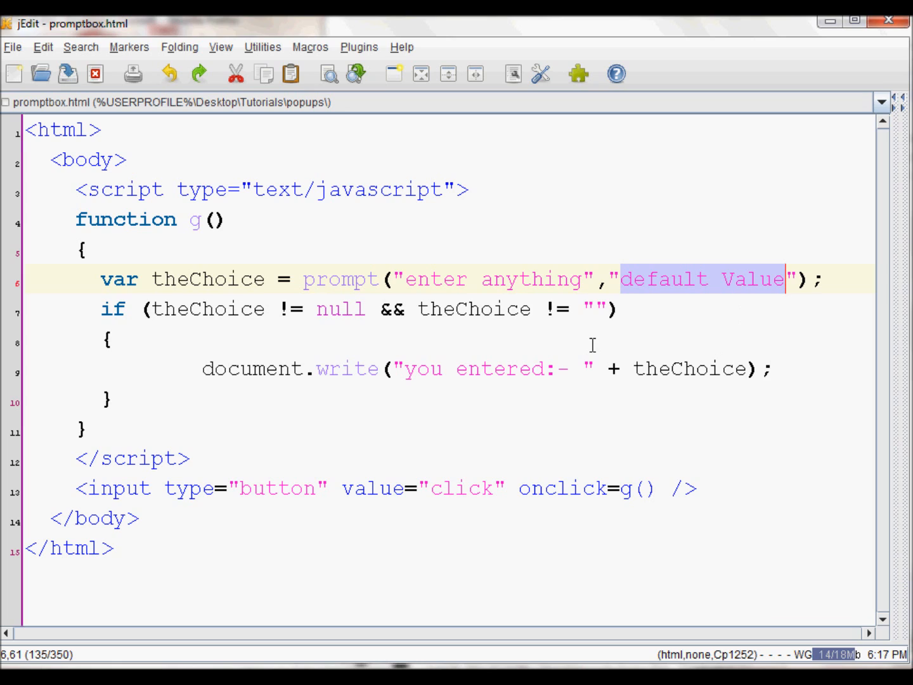
{"action": "mouse_move", "coordinate": [285, 172]}
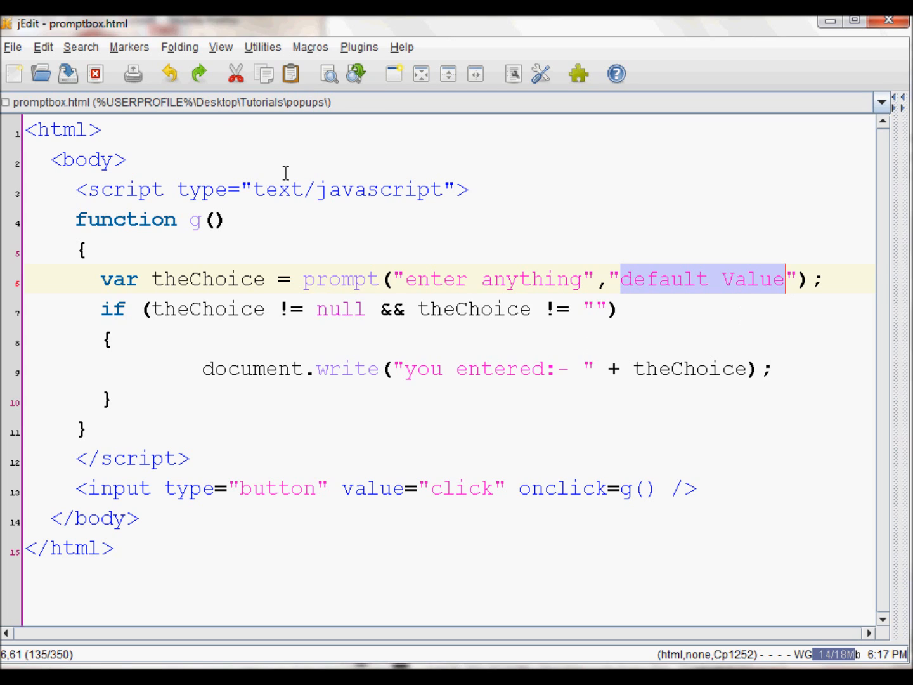
{"action": "mouse_move", "coordinate": [422, 275]}
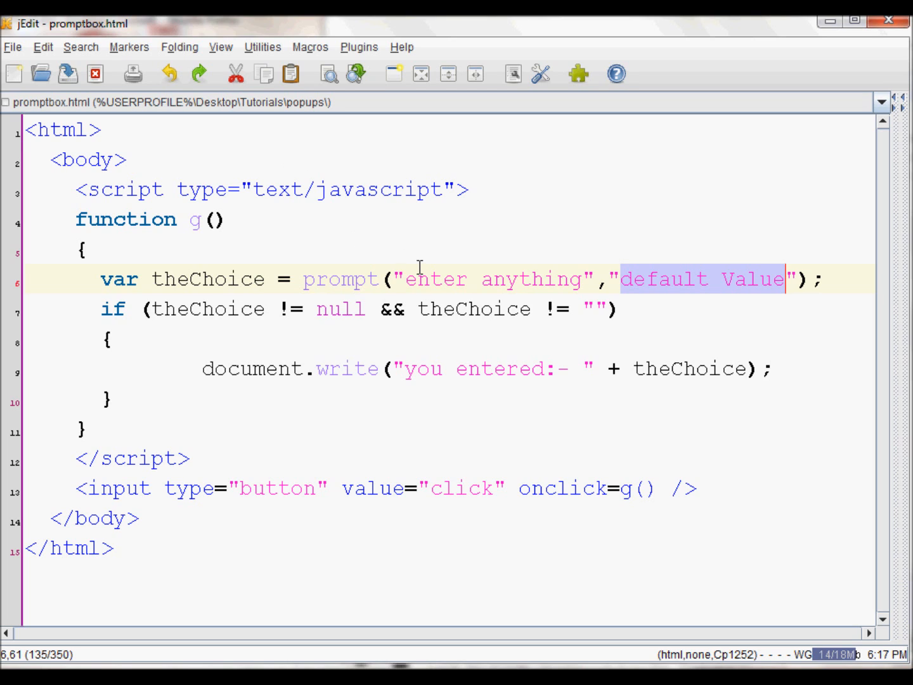
{"action": "mouse_move", "coordinate": [297, 263]}
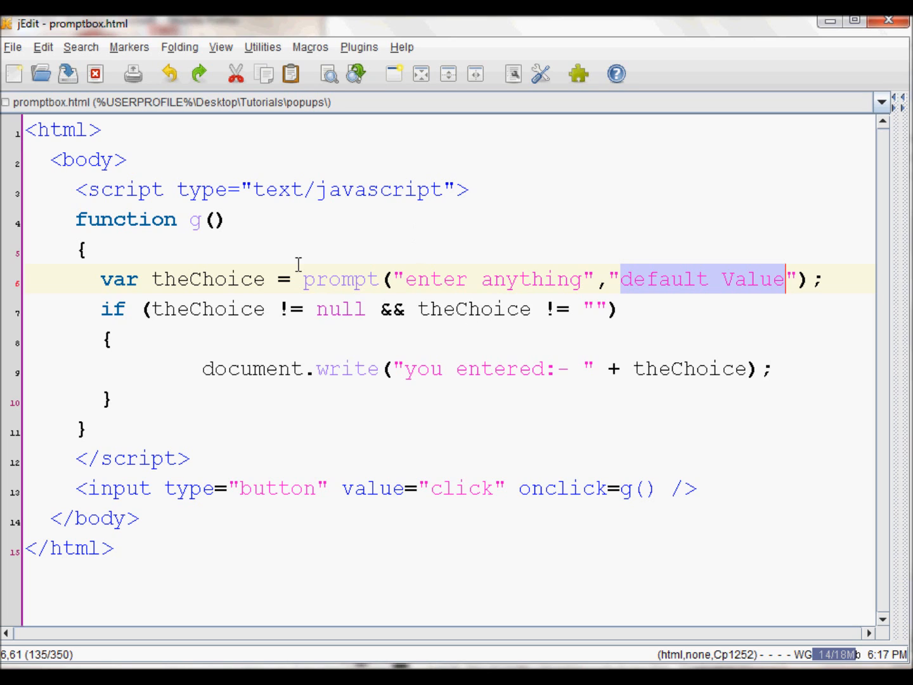
Point out the theChoice variable and document.write line, then open promptbox in SeaMonkey
{"action": "double_click", "coordinate": [228, 279]}
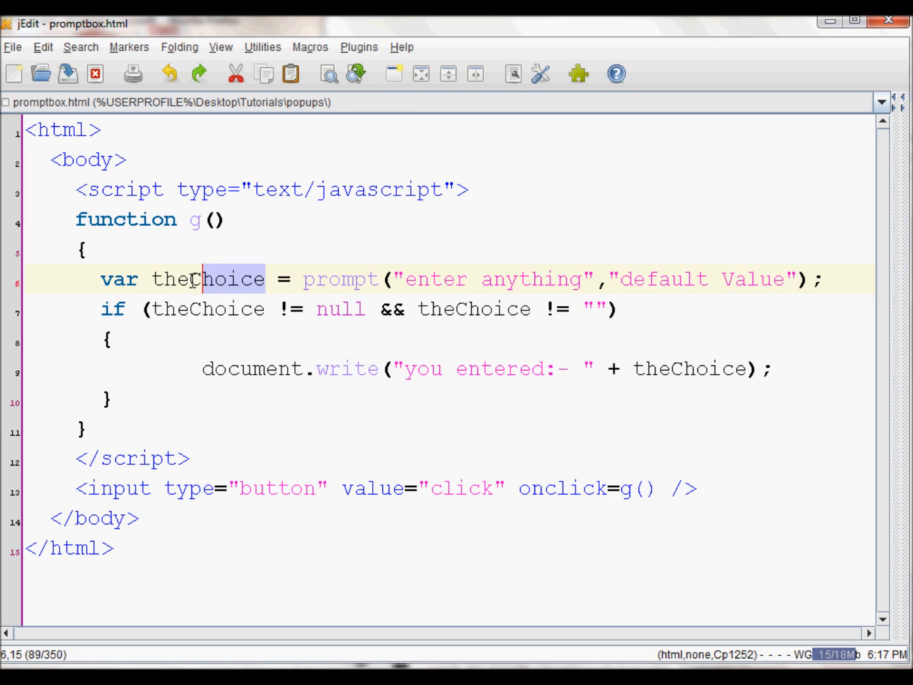
{"action": "double_click", "coordinate": [207, 279]}
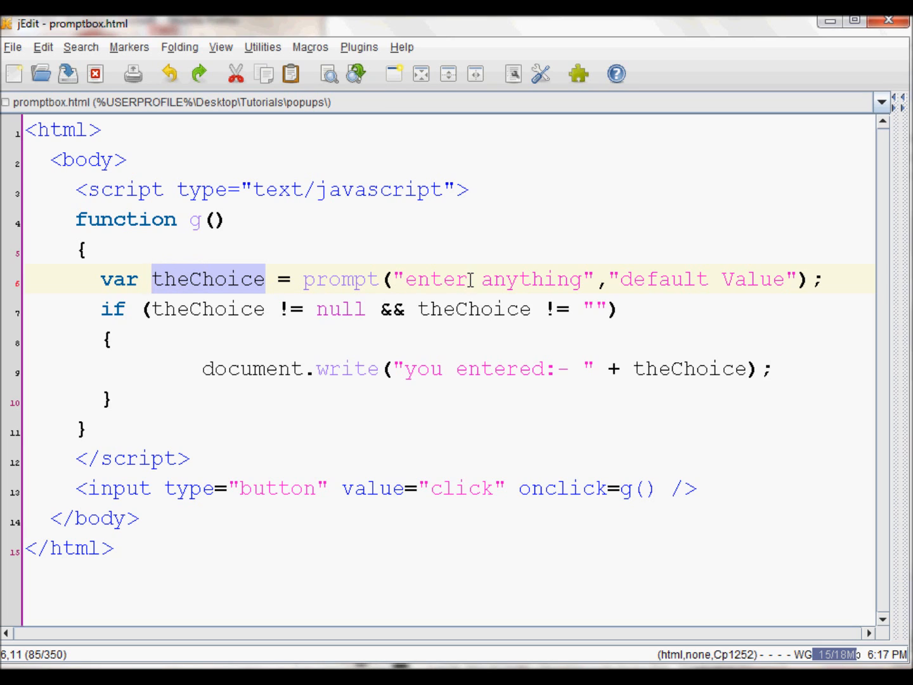
{"action": "left_click", "coordinate": [216, 279]}
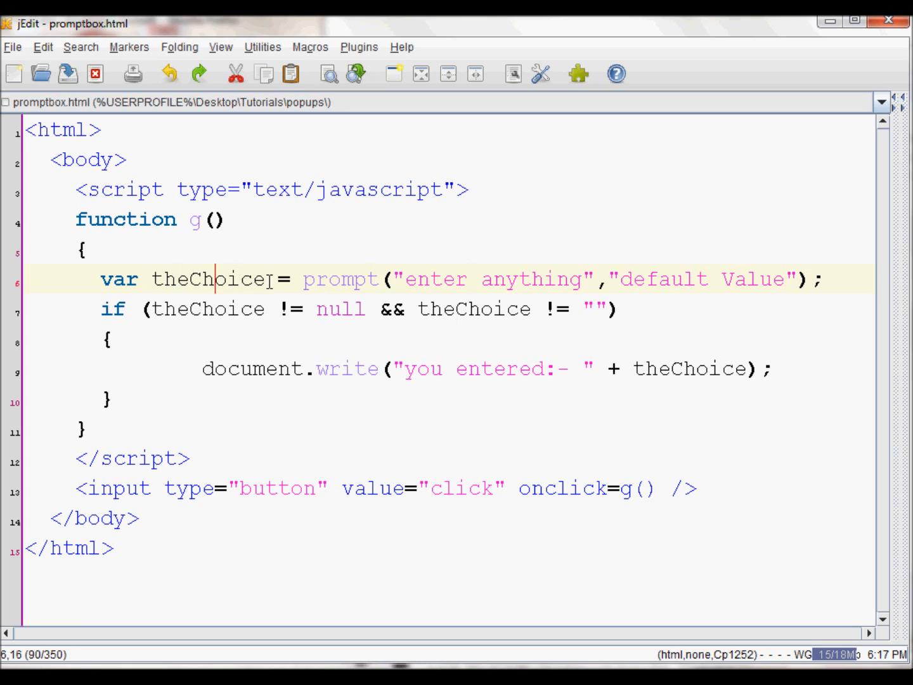
{"action": "mouse_move", "coordinate": [359, 279]}
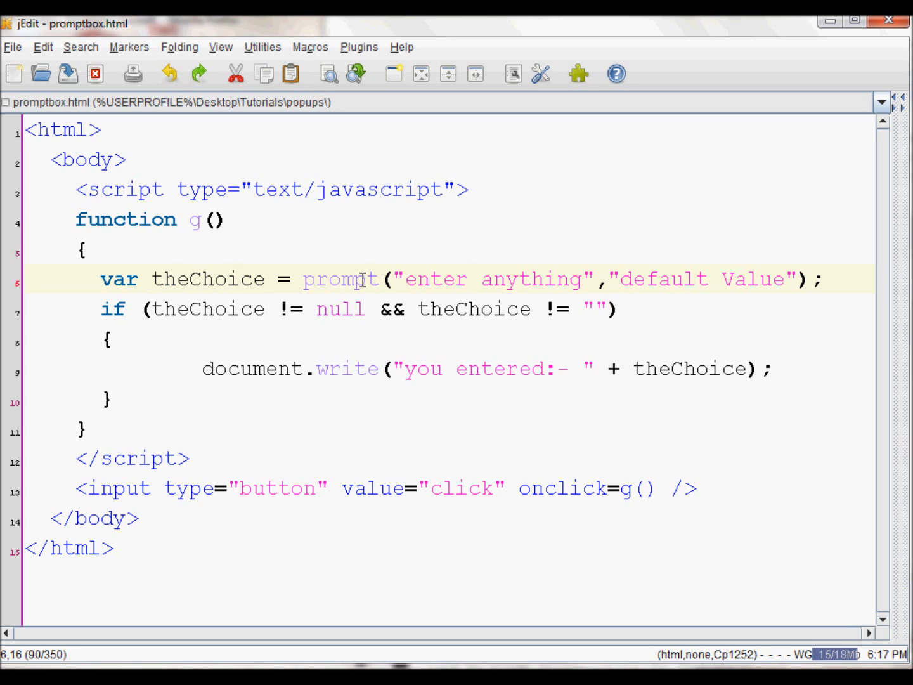
{"action": "mouse_move", "coordinate": [654, 279]}
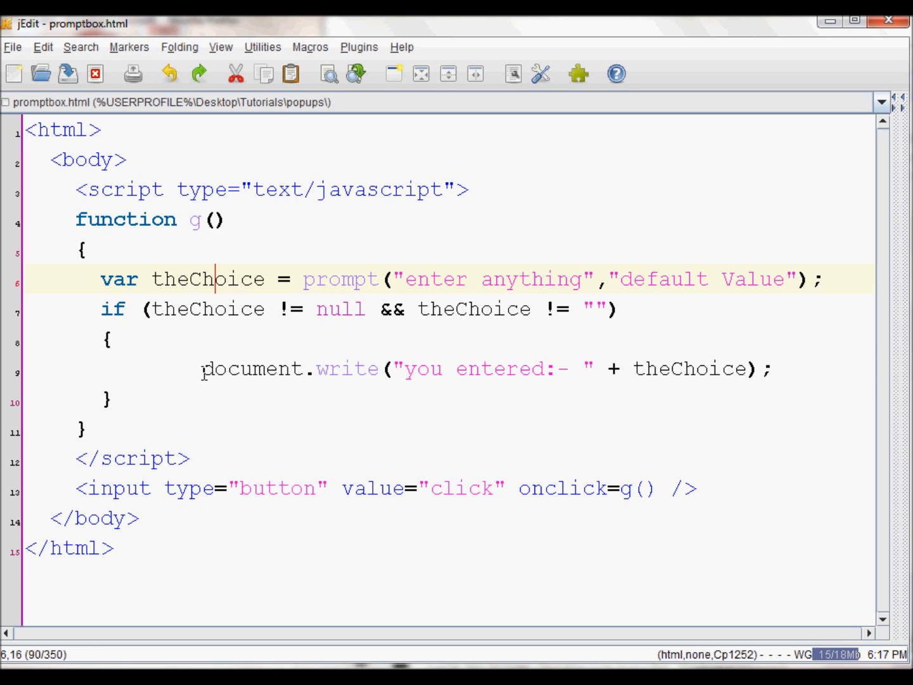
{"action": "left_click_drag", "start_coordinate": [201, 368], "coordinate": [767, 369]}
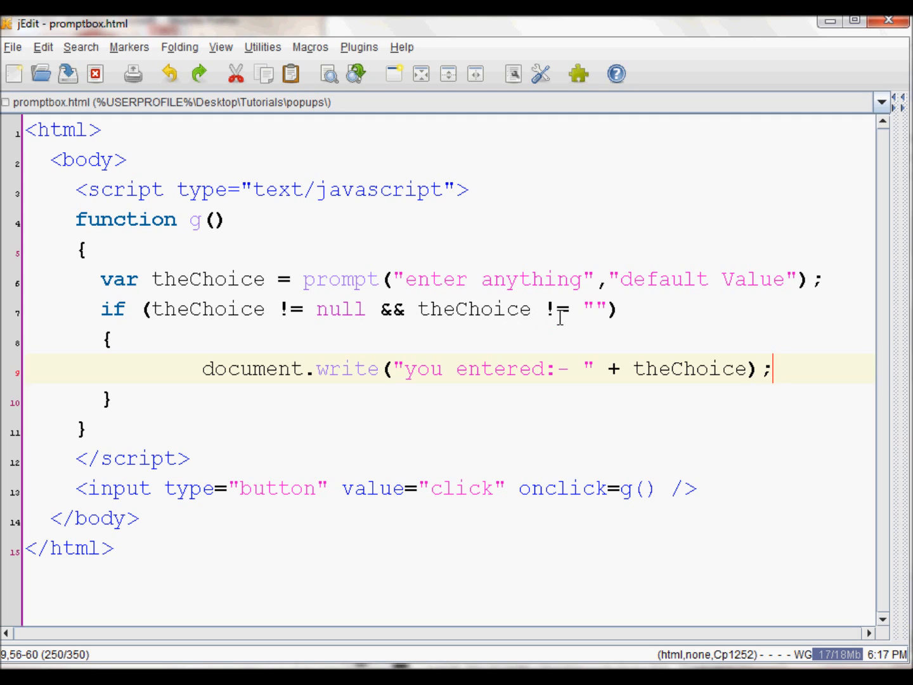
{"action": "mouse_move", "coordinate": [569, 240]}
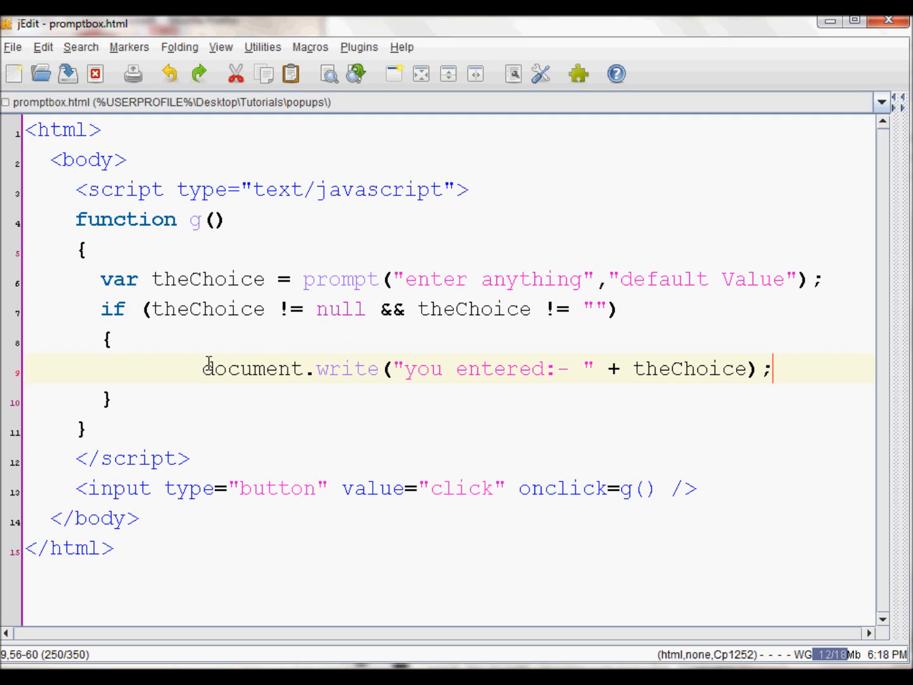
{"action": "mouse_move", "coordinate": [378, 332]}
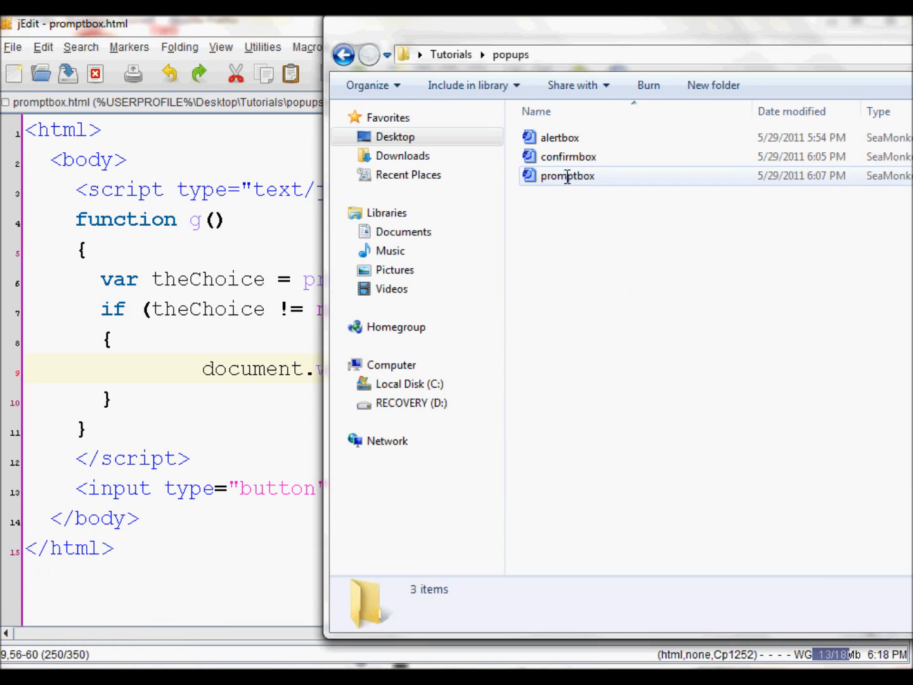
{"action": "double_click", "coordinate": [567, 176]}
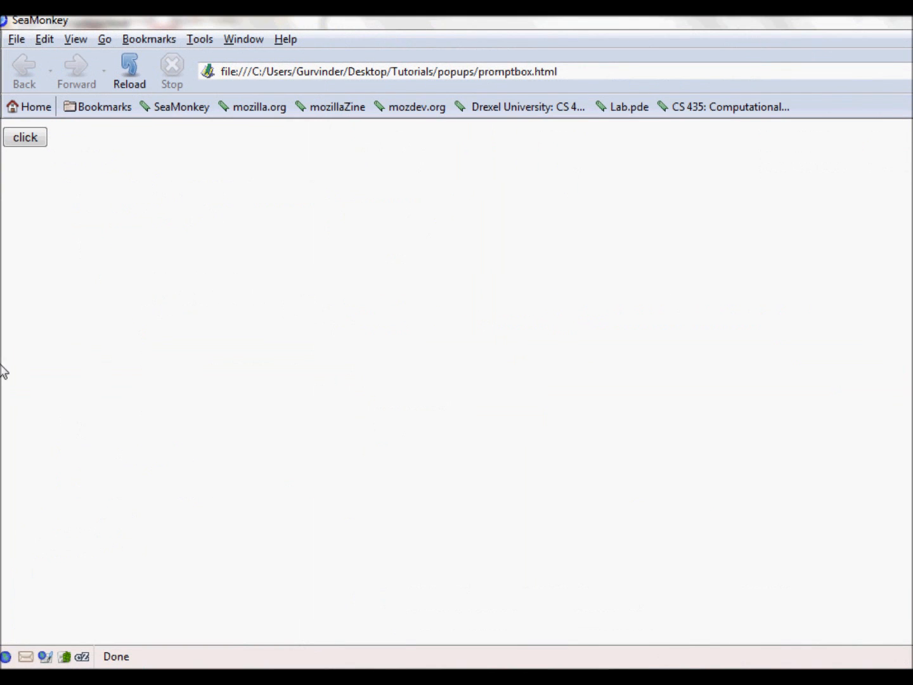
{"action": "mouse_move", "coordinate": [69, 234]}
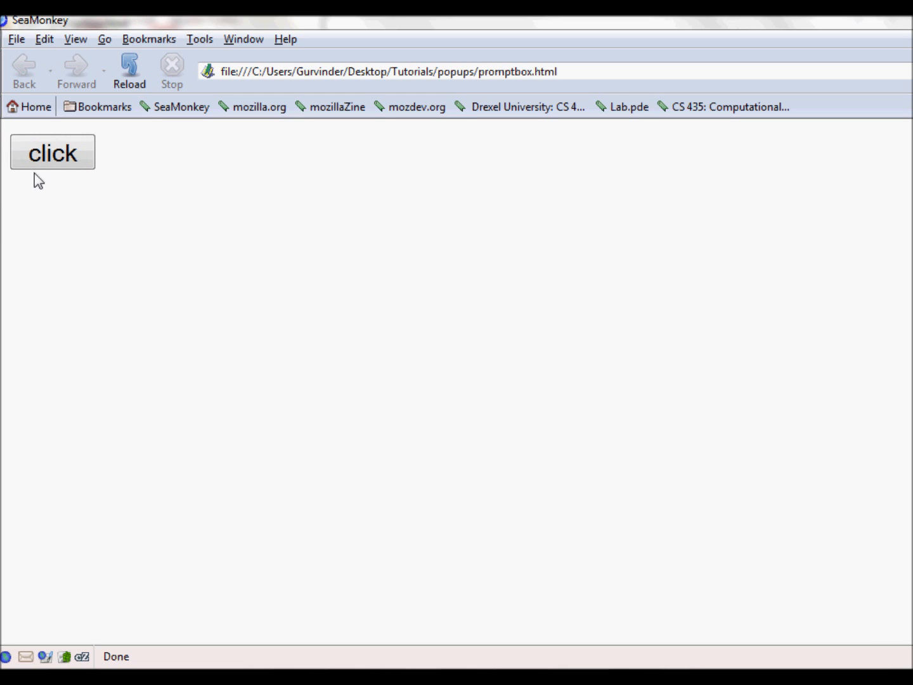
Trigger the page's prompt, enter 'jkksdakfjksdajkf' and accept it with OK
{"action": "left_click", "coordinate": [52, 154]}
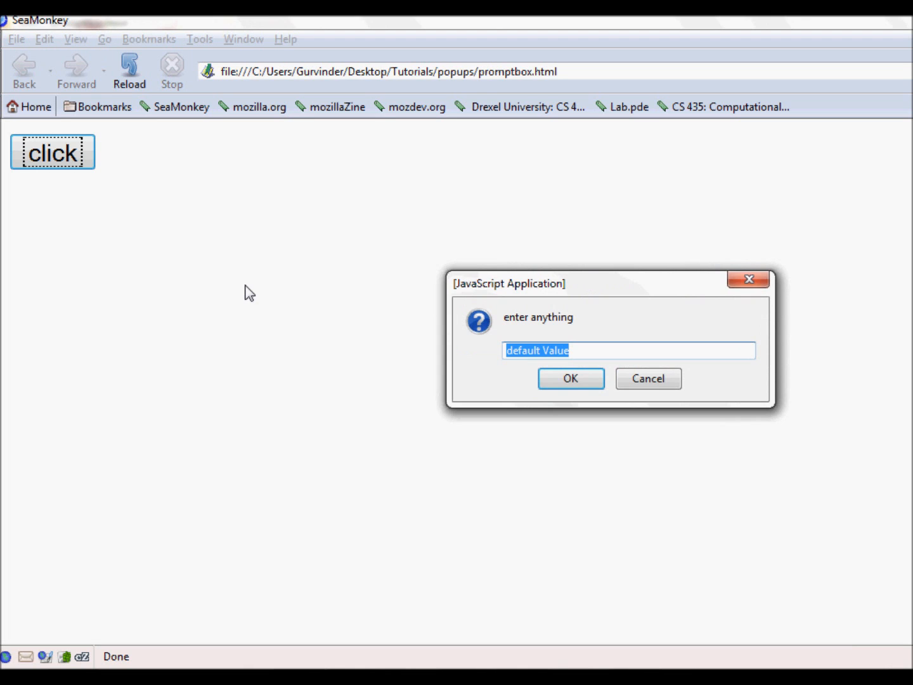
{"action": "type", "text": "jkksdakfjksdajkf"}
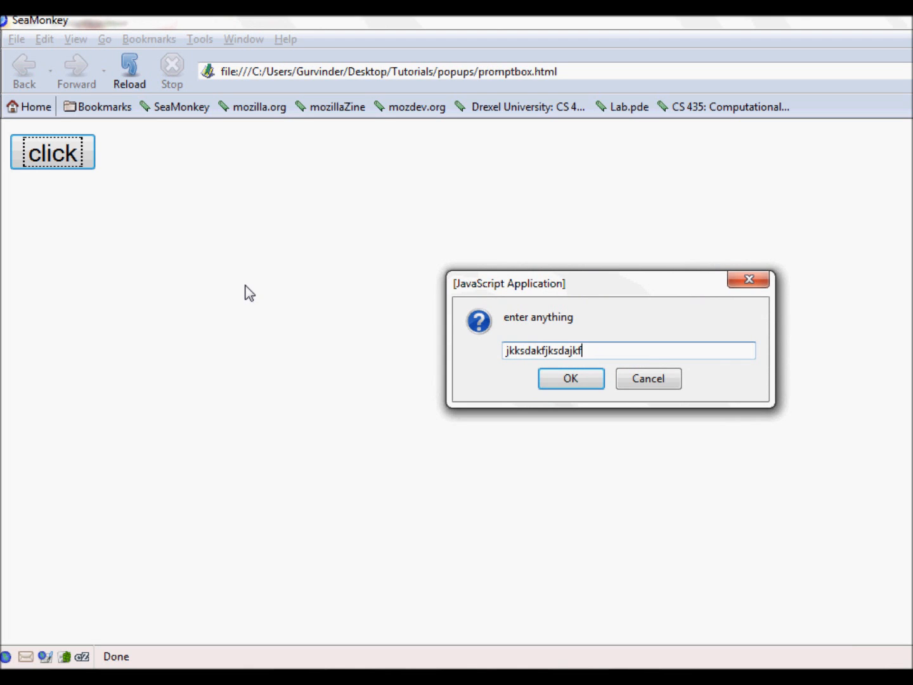
{"action": "left_click", "coordinate": [571, 378]}
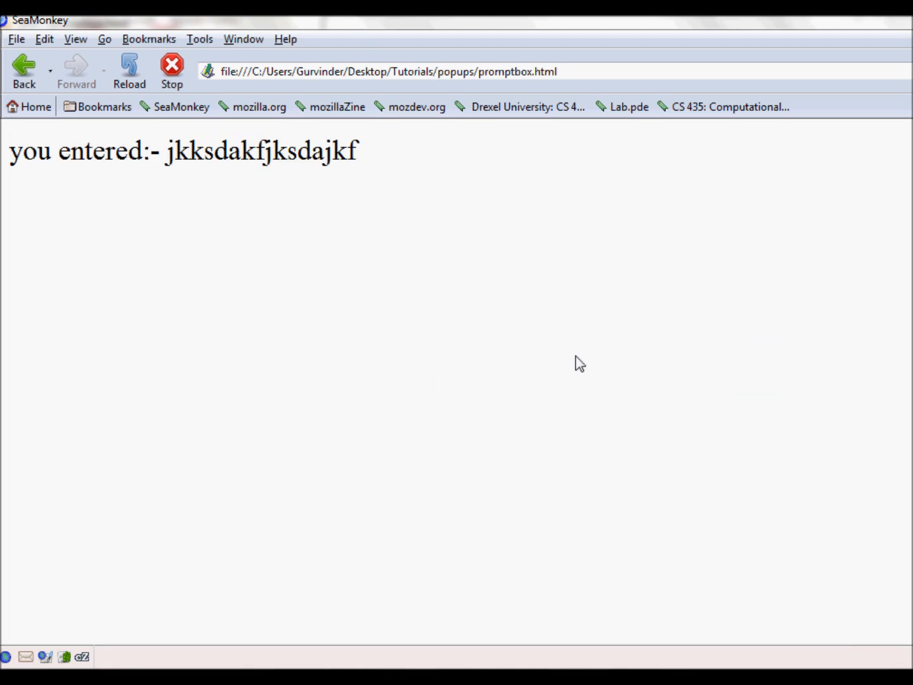
{"action": "mouse_move", "coordinate": [137, 211]}
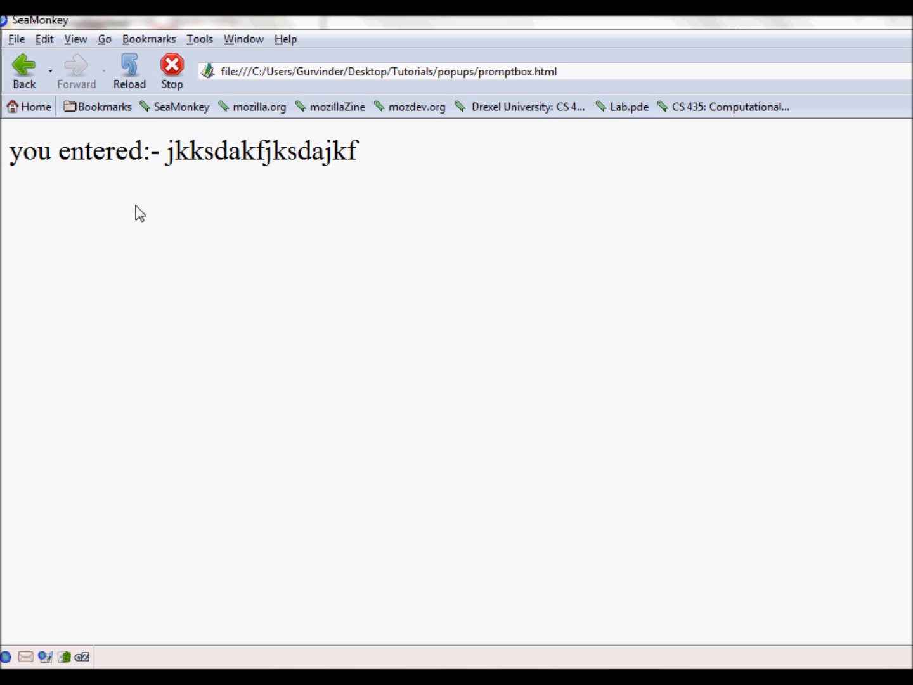
{"action": "mouse_move", "coordinate": [566, 139]}
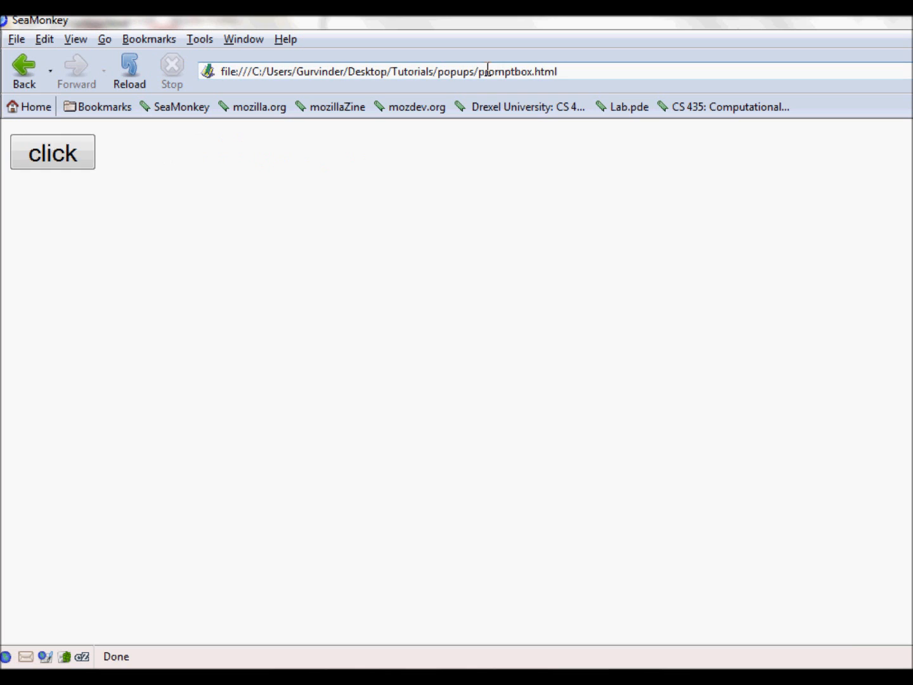
Trigger the prompt again and dismiss it with Cancel, writing nothing to the page
{"action": "left_click", "coordinate": [52, 154]}
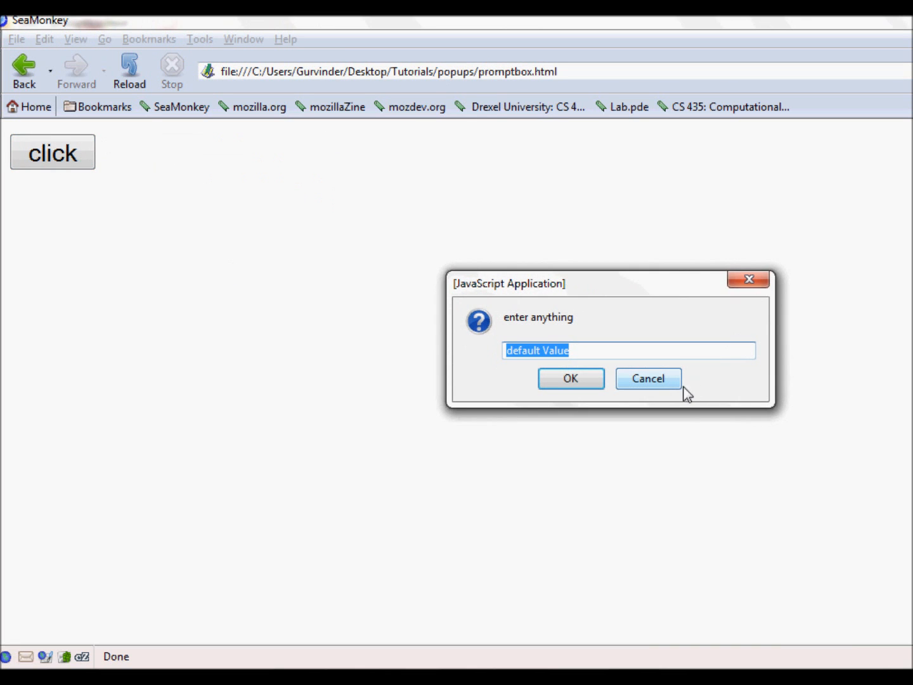
{"action": "left_click", "coordinate": [648, 378]}
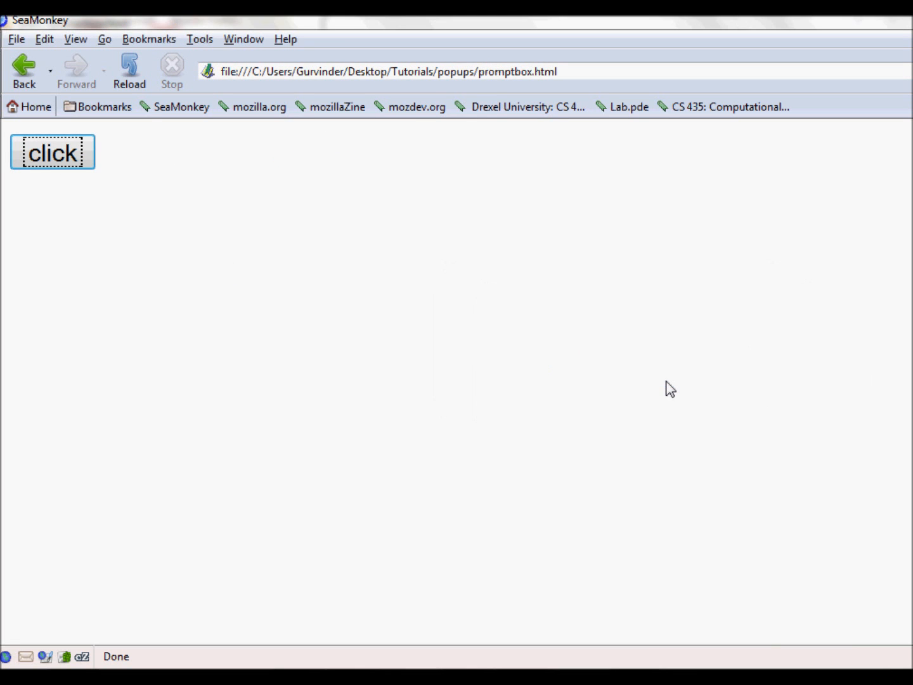
{"action": "mouse_move", "coordinate": [134, 203]}
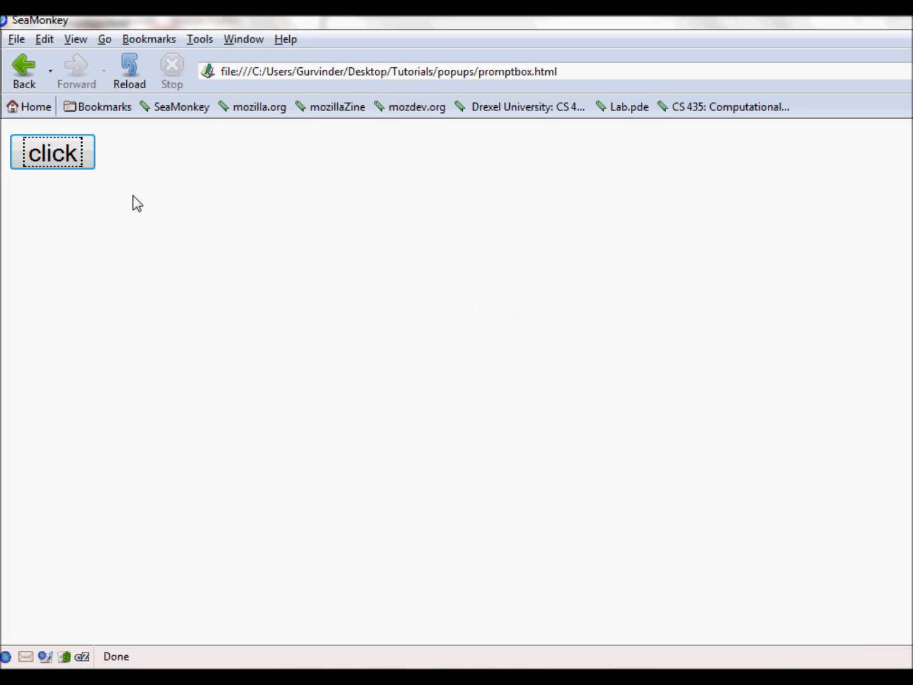